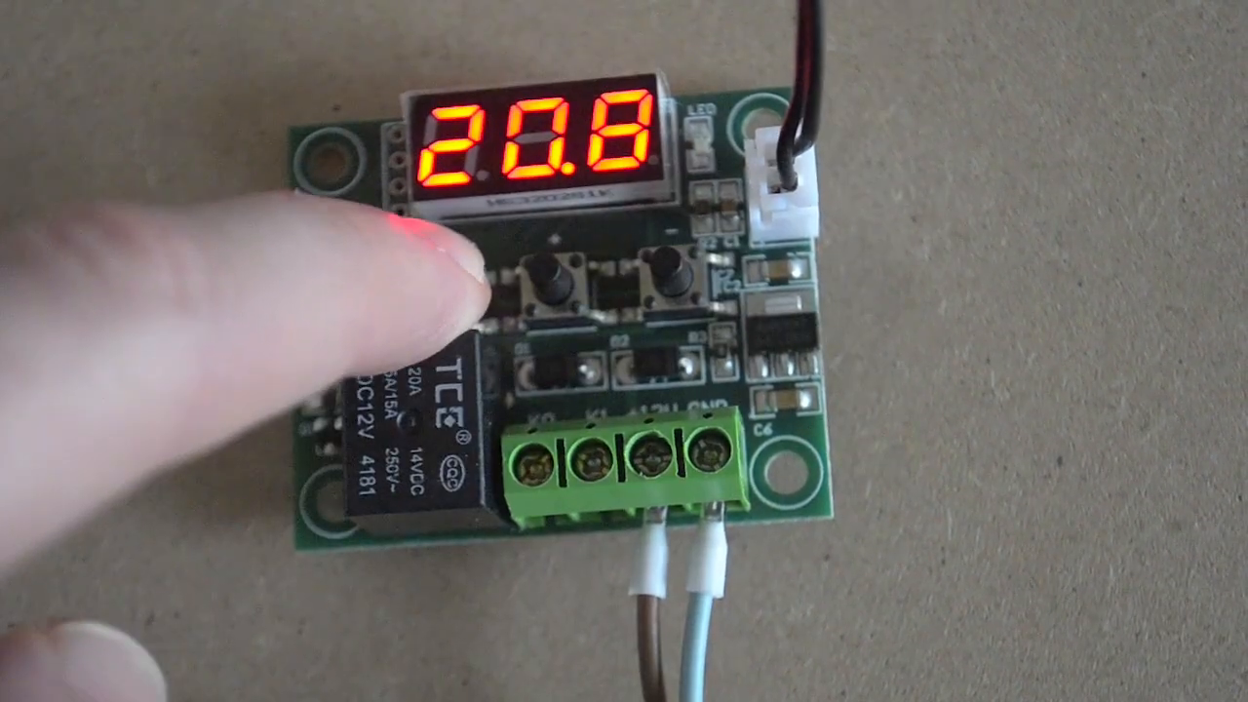
click(546, 282)
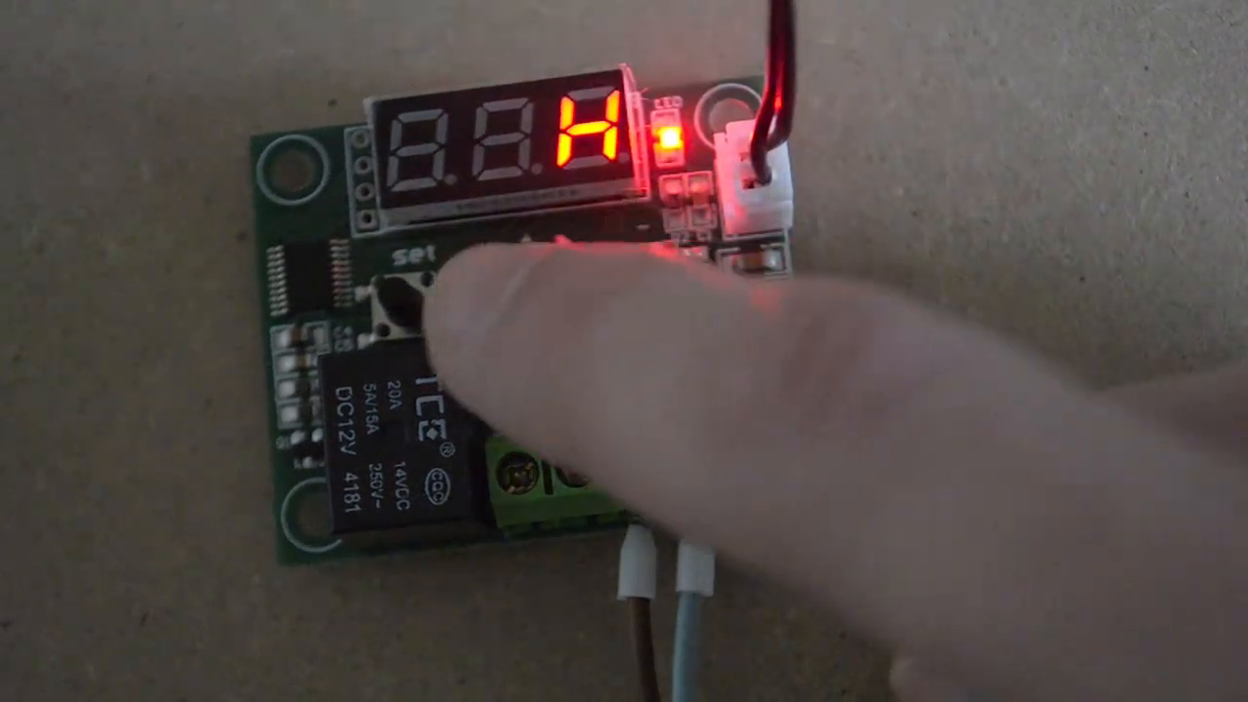
click(400, 292)
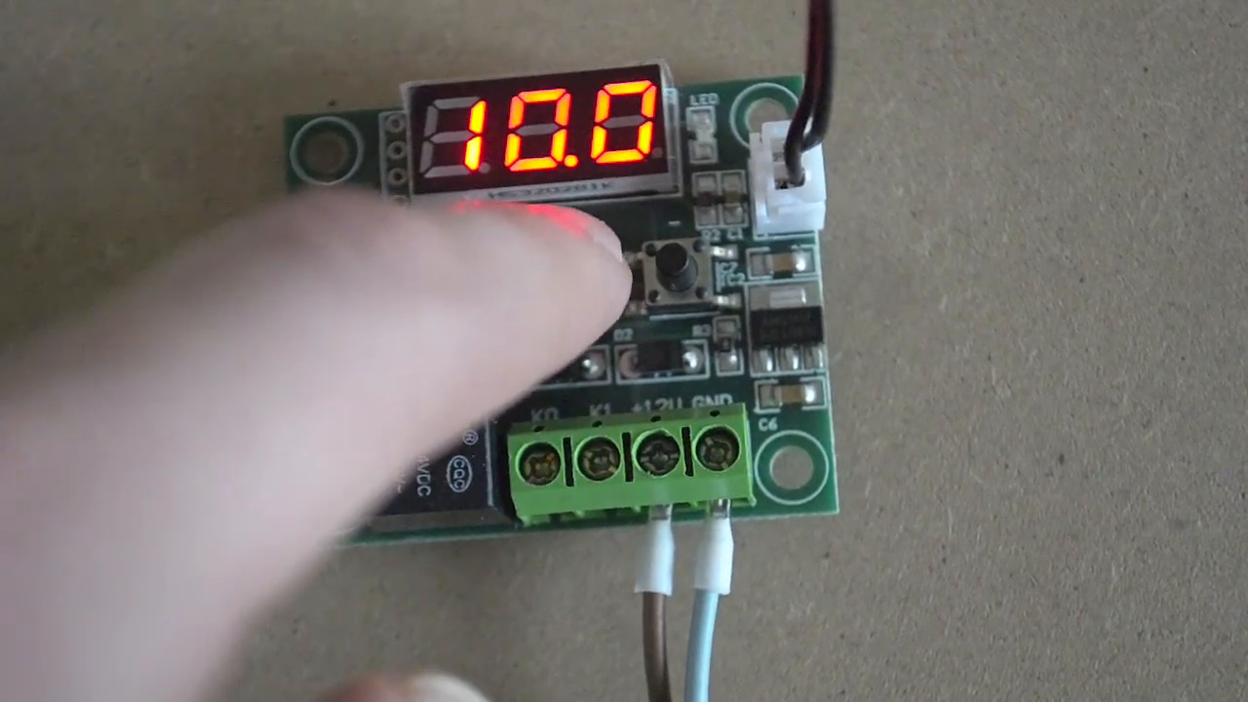
click(668, 278)
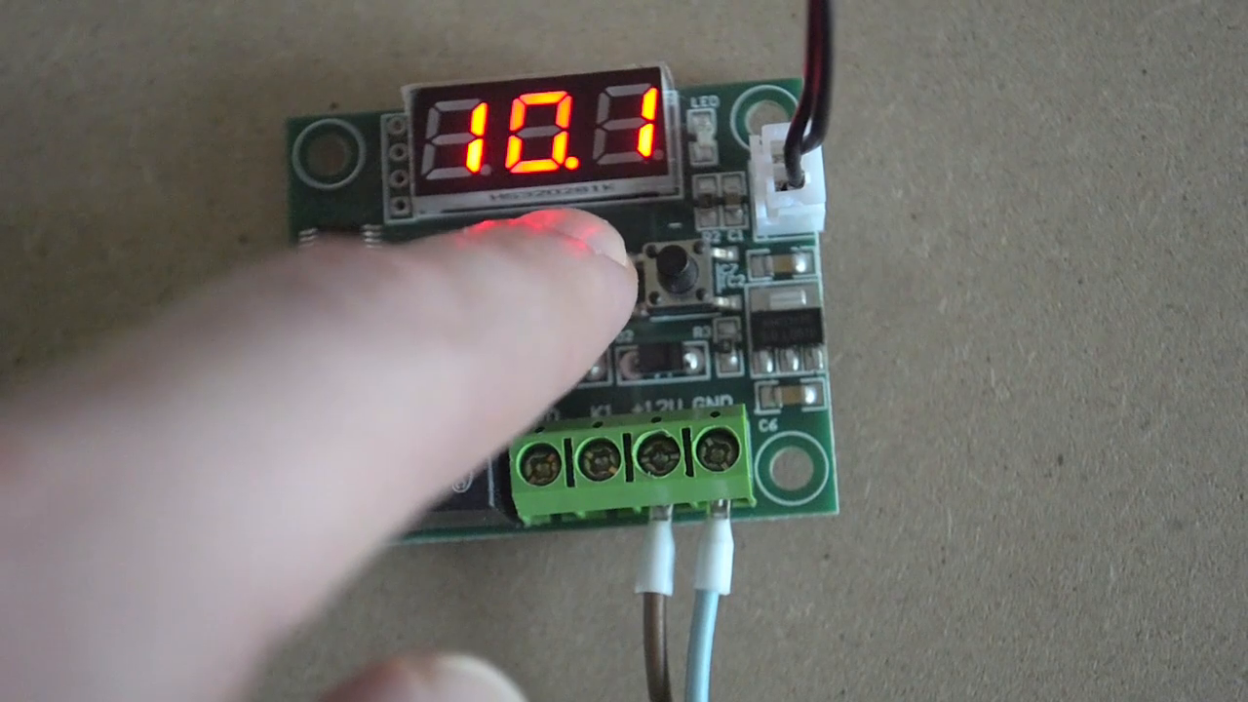